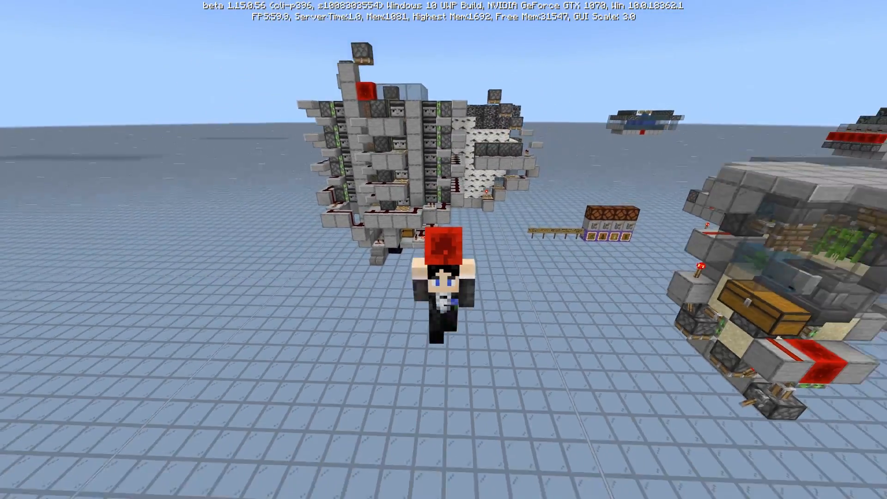
mouse_move(443, 249)
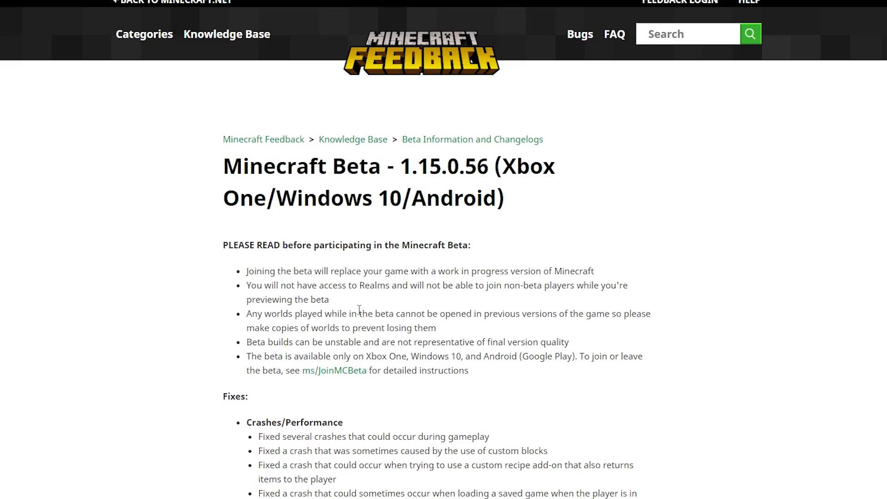
Scroll through the changelog's crash, general and gameplay fixes and back up.
scroll(down, 3)
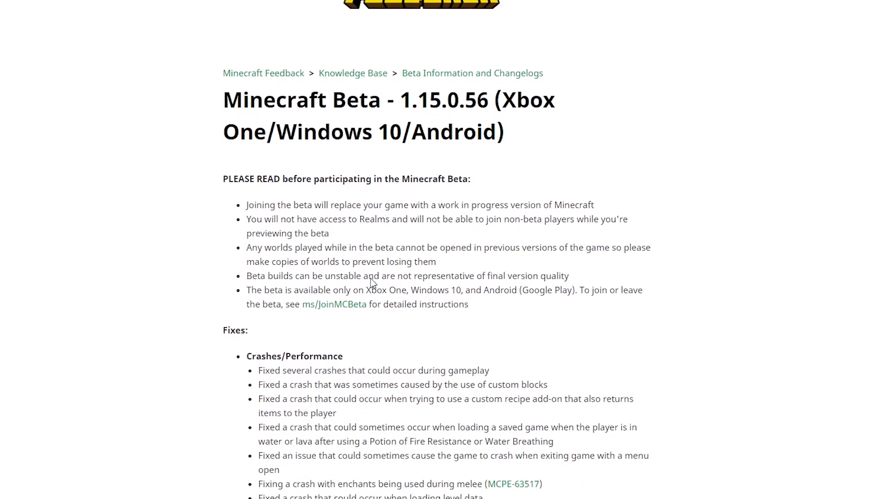
scroll(down, 3)
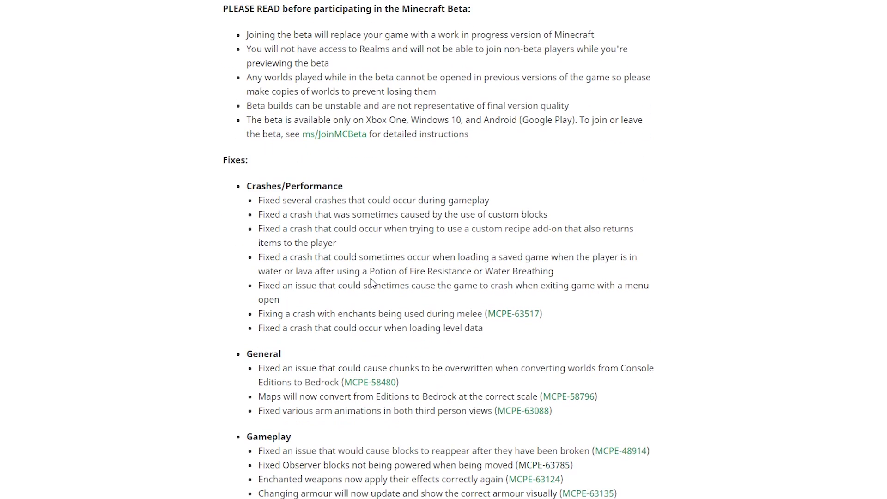
scroll(up, 3)
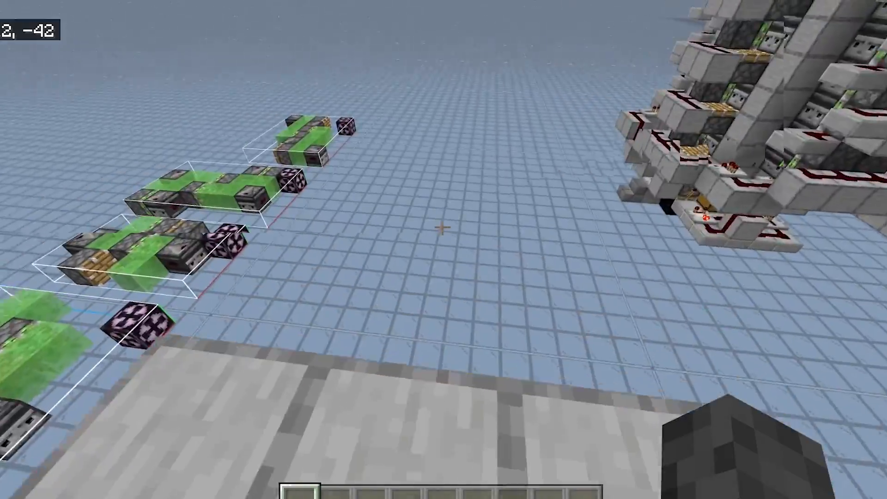
Take an observer, slime block and redstone block from the creative inventory and place one on the ground.
key(e)
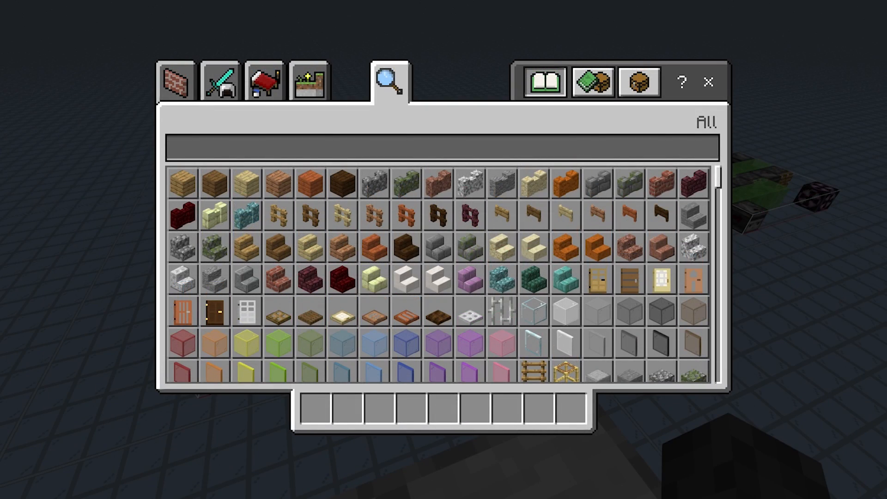
key(Escape)
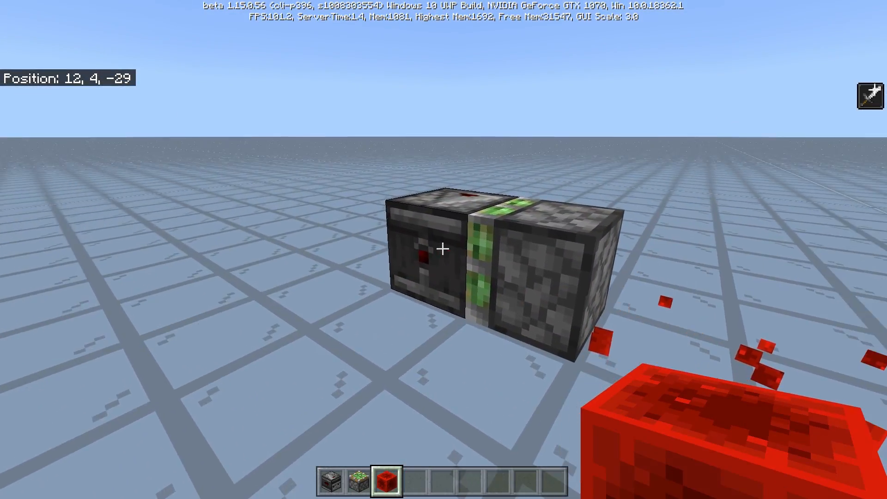
click(443, 249)
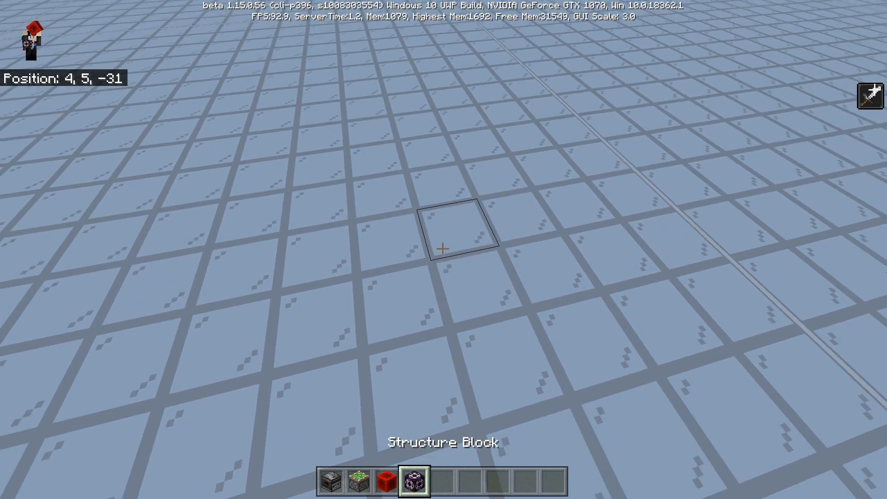
Place the structure block on the ground and bring up its settings.
click(443, 247)
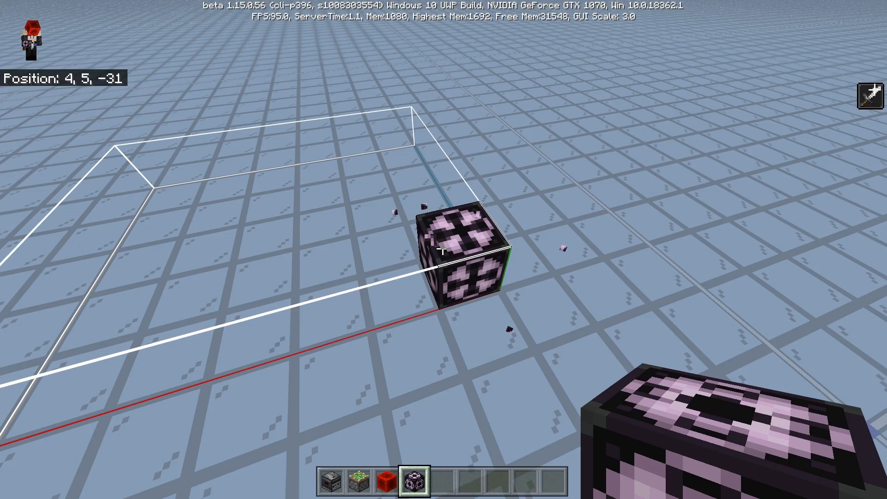
right_click(458, 248)
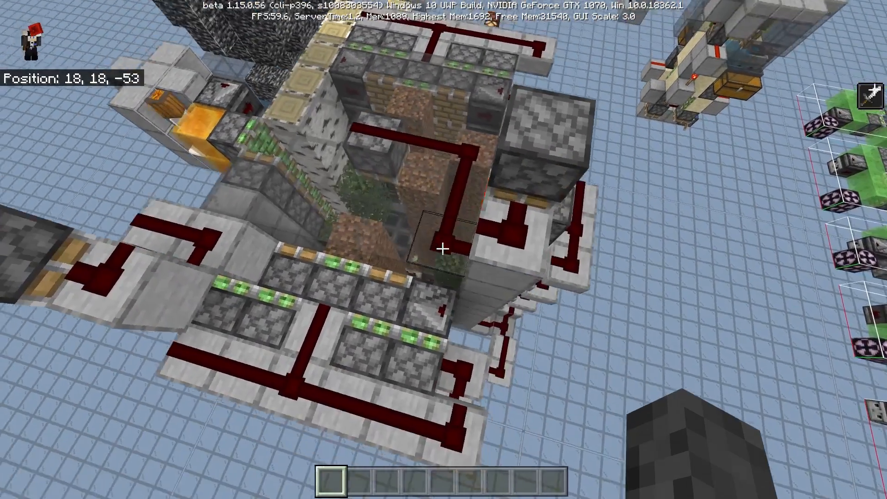
Move a sapling, bone meal and grass block from the creative inventory into the hotbar.
key(e)
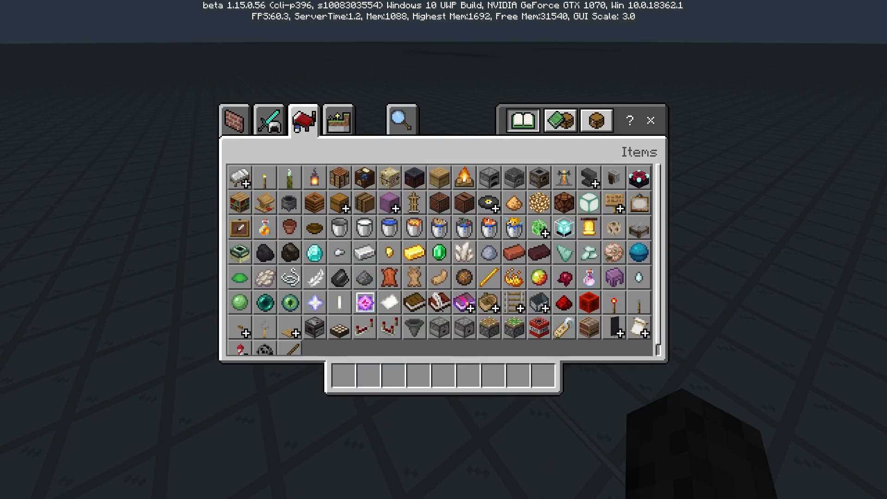
click(338, 119)
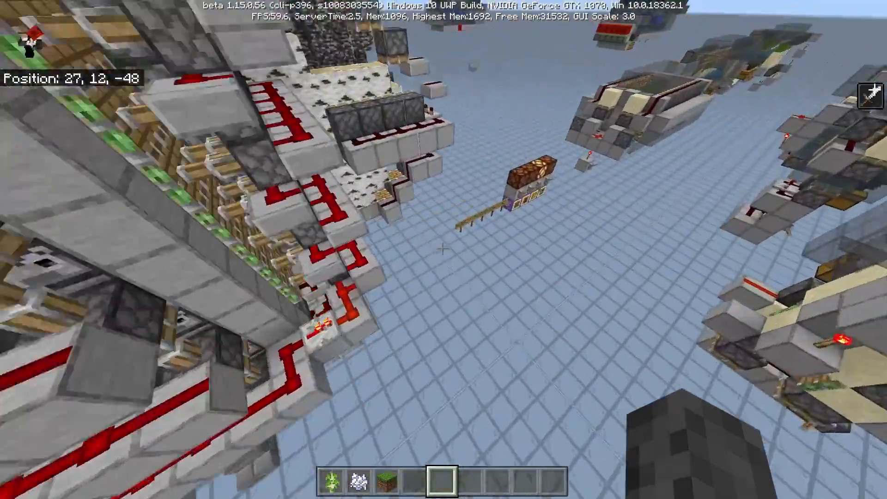
mouse_move(444, 249)
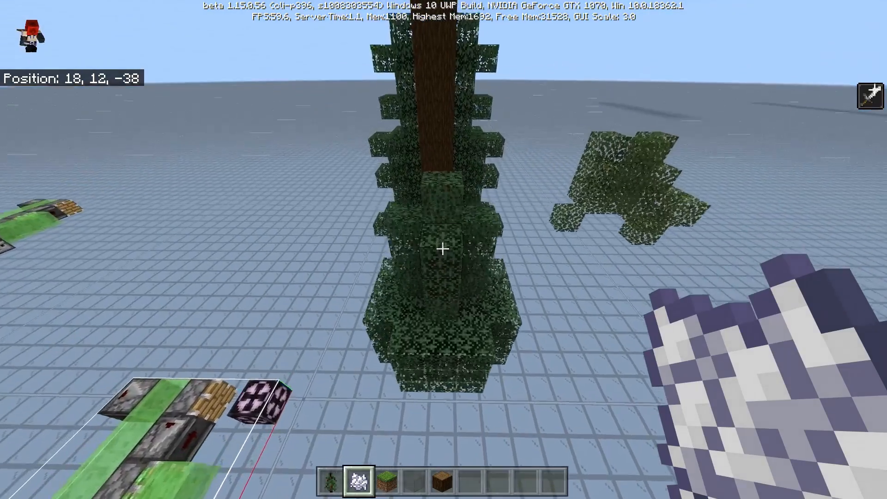
Walk toward the grown spruce tree to inspect its full trunk.
key(w)
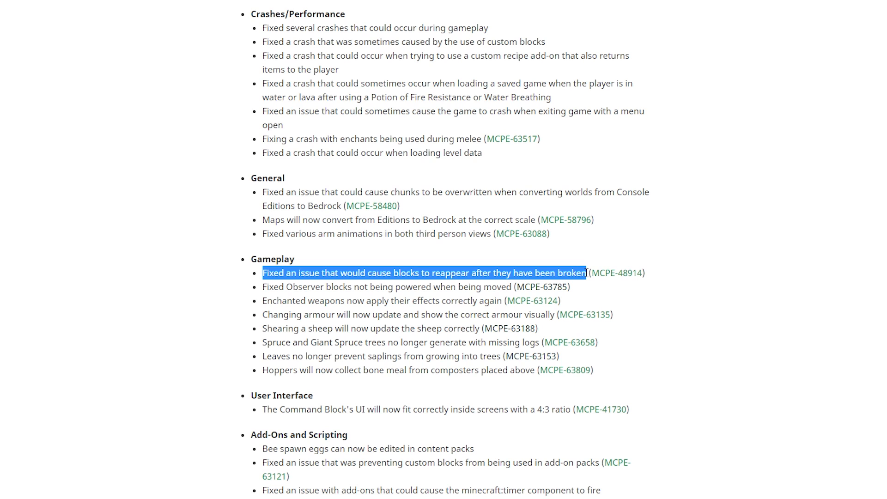
View bug report MCPE-48914, return to the fixes list and highlight the blocks-reappearing fix line.
click(617, 273)
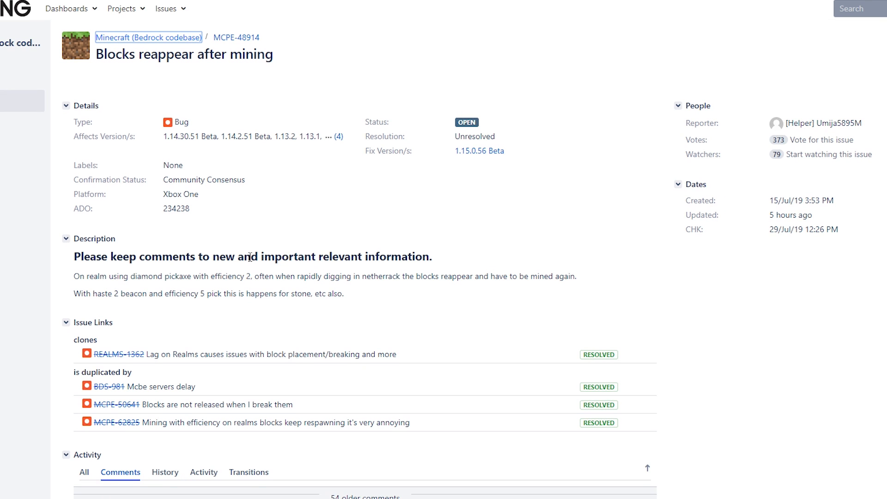
mouse_move(479, 150)
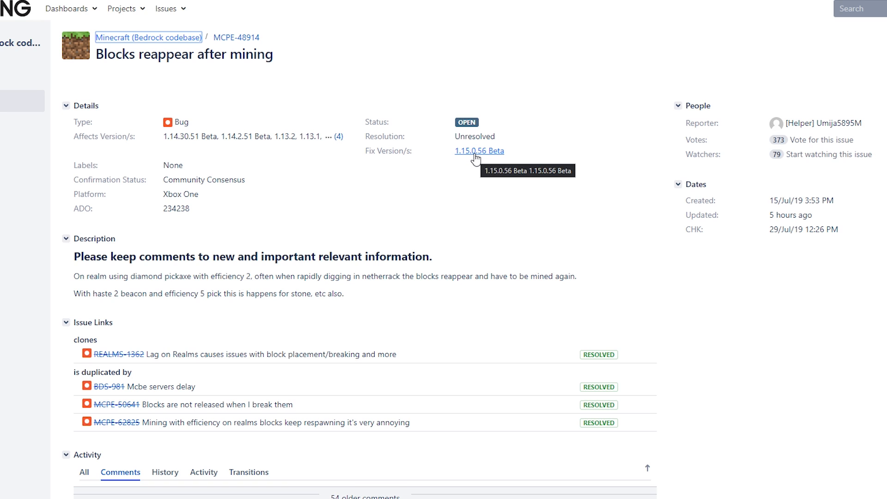
click(479, 150)
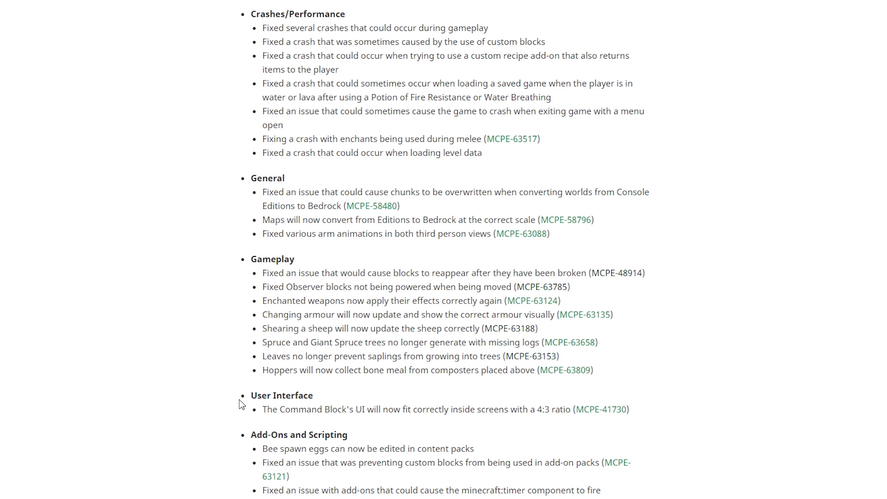
drag(261, 273, 461, 274)
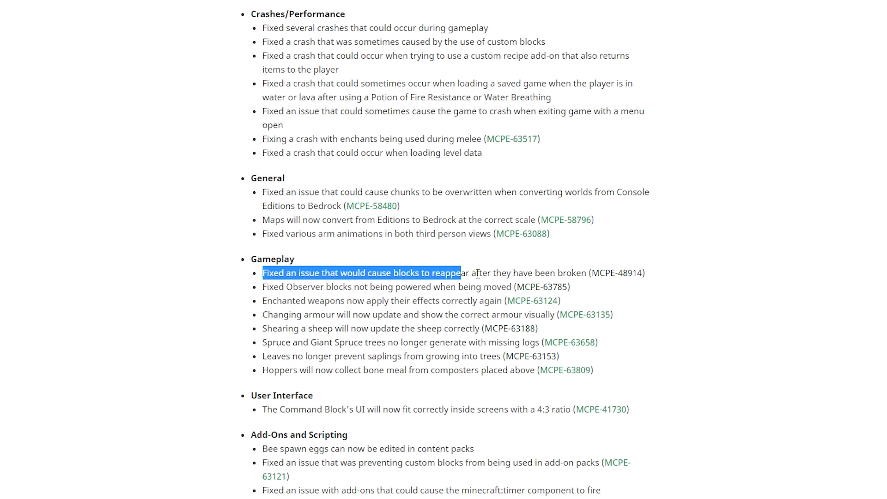
drag(459, 273, 587, 273)
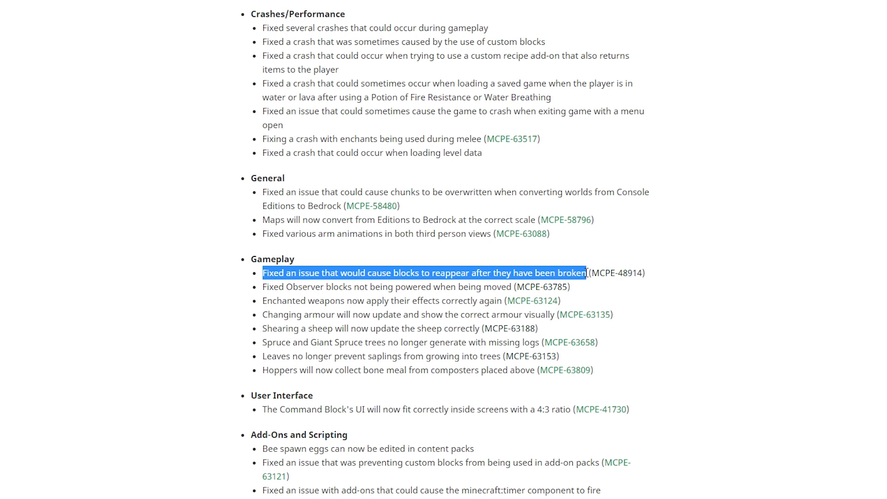
click(425, 277)
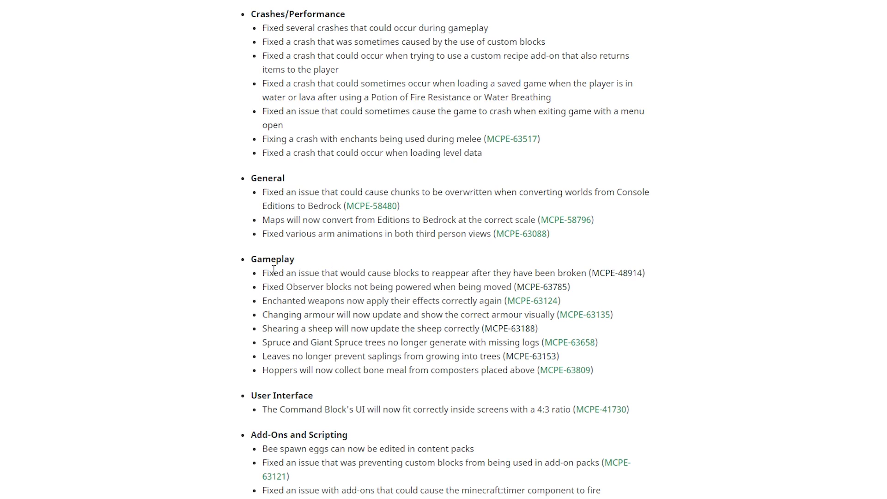
Re-highlight the 'blocks reappear after being broken' fix line, then return to the game inventory.
drag(261, 279, 580, 278)
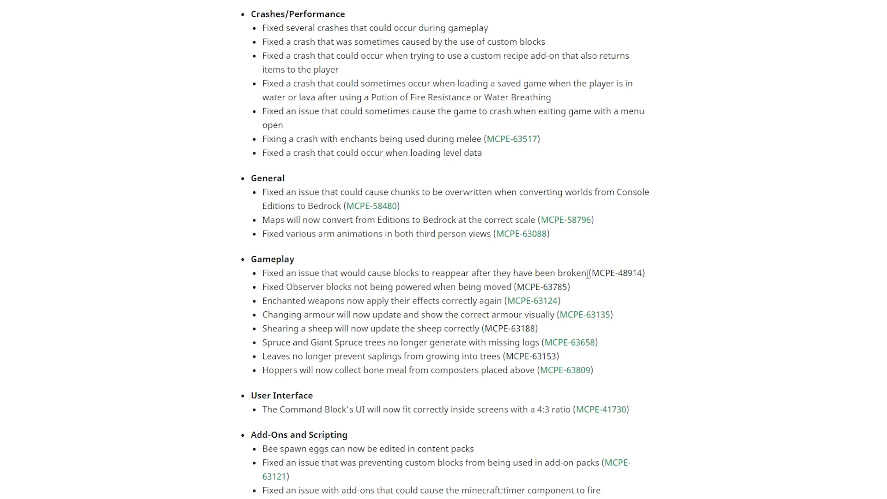
drag(262, 277, 586, 276)
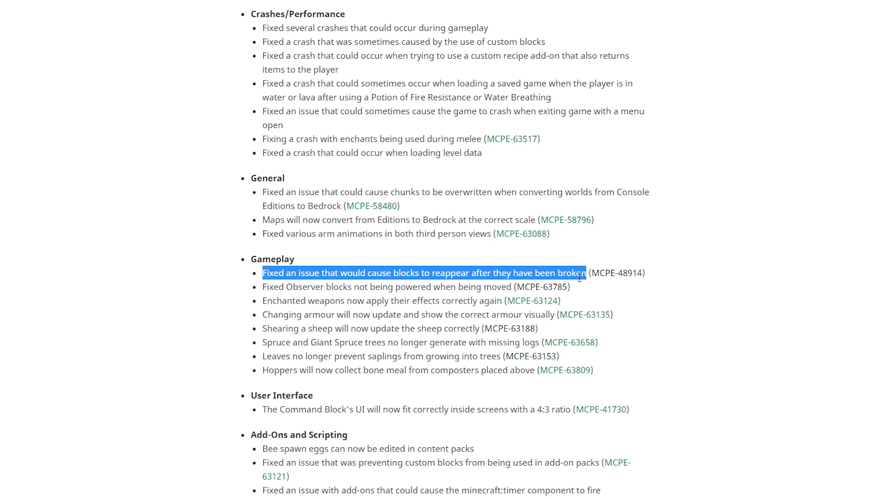
click(554, 285)
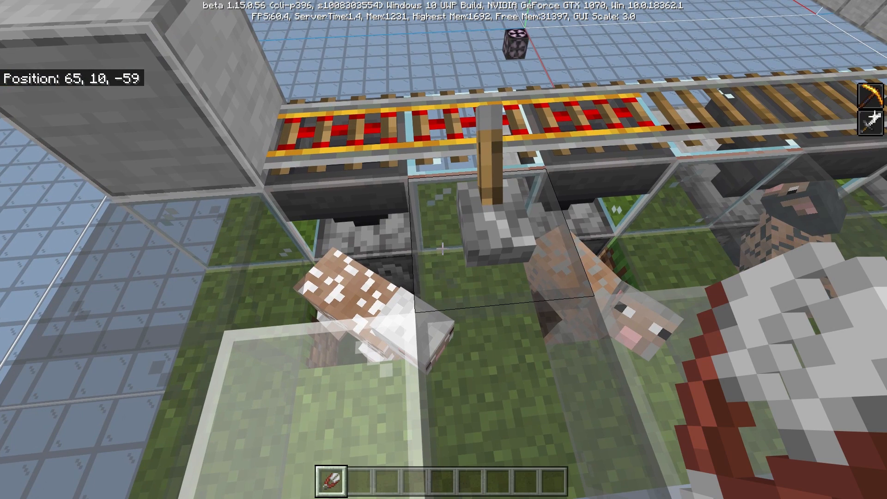
key(e)
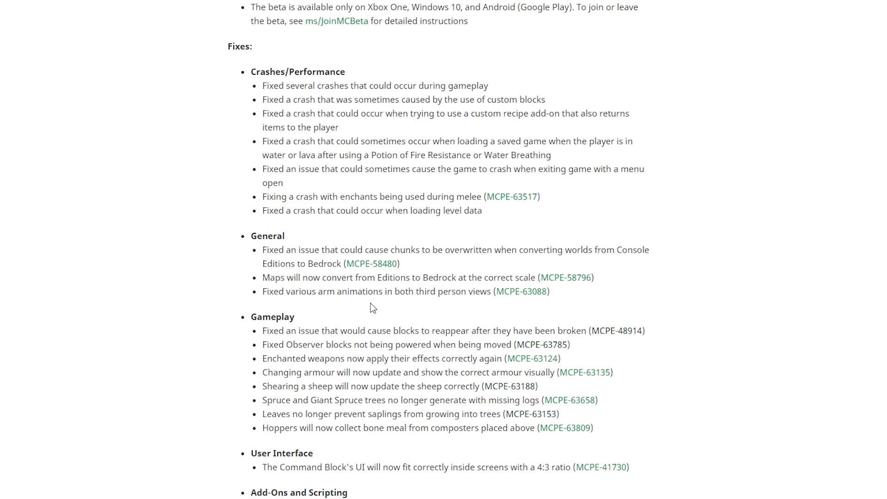
mouse_move(384, 400)
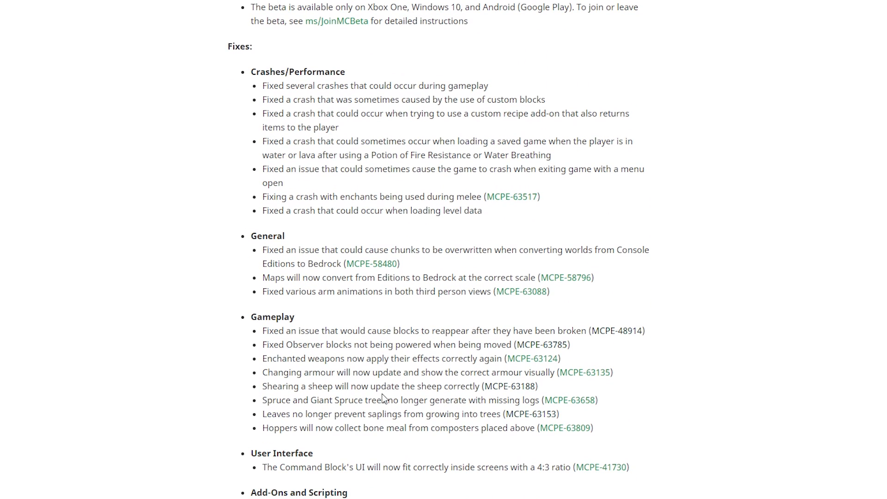
mouse_move(473, 385)
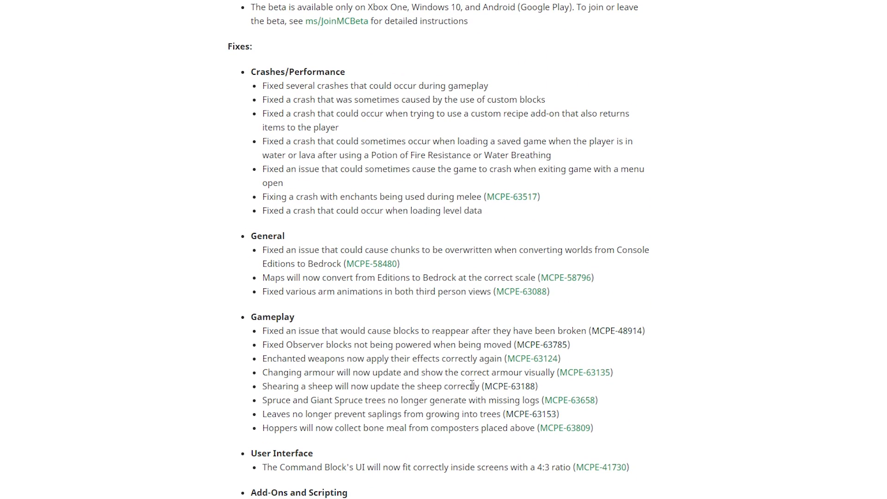
View the MCPE-63188 sheep-shearing bug report and highlight its description text.
click(507, 389)
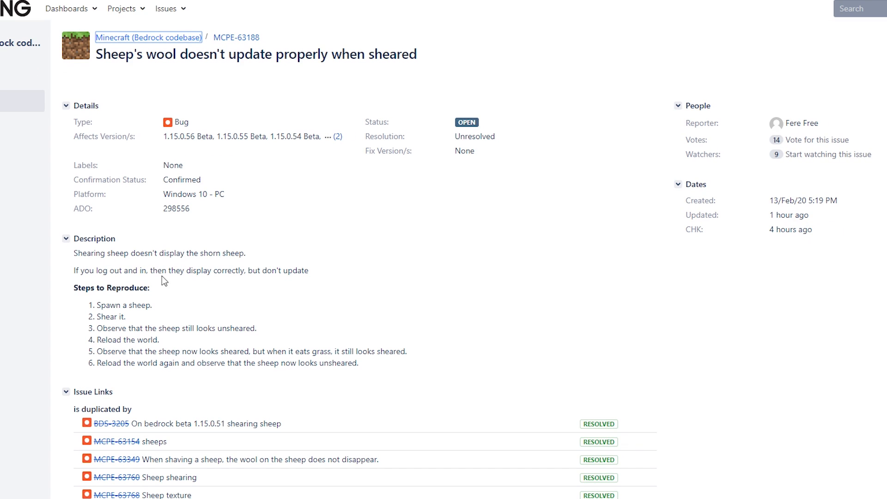
drag(97, 351, 357, 362)
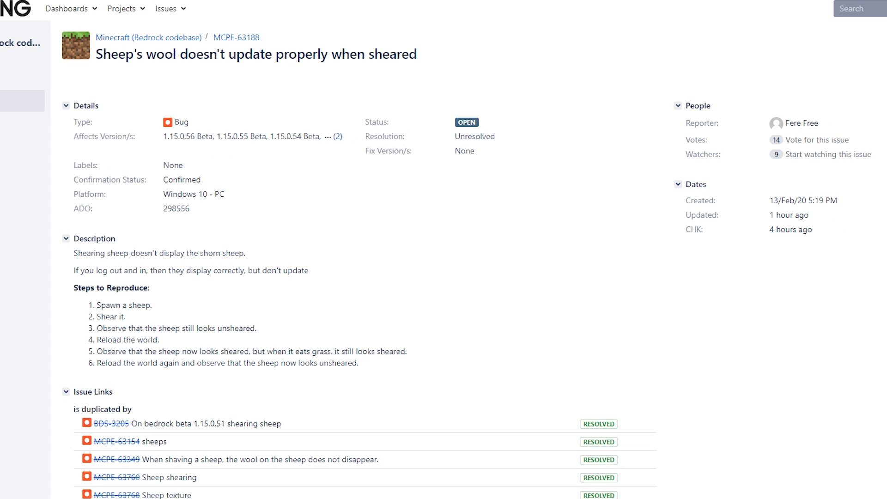
click(355, 489)
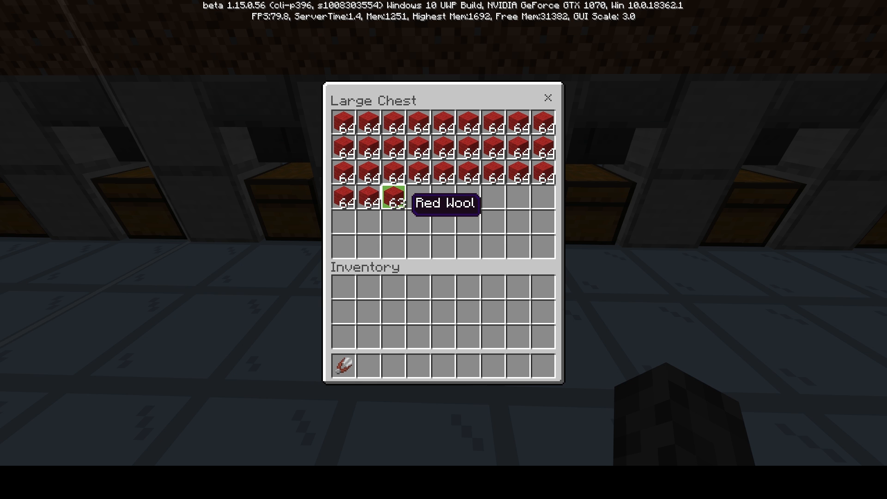
Close the large chest after checking its stacks of Red Wool.
key(Escape)
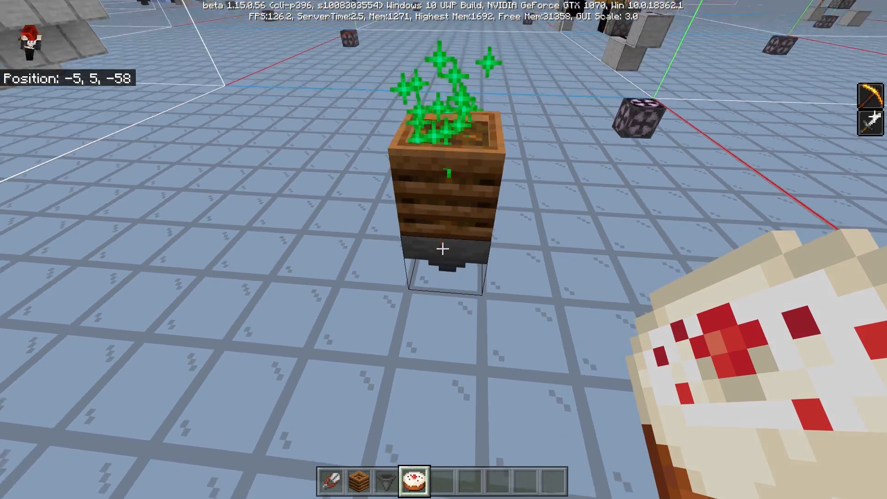
mouse_move(444, 249)
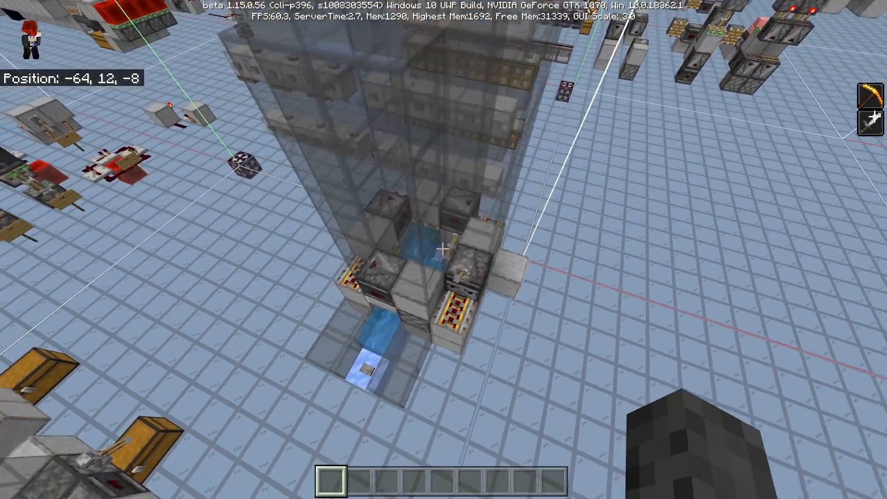
mouse_move(444, 248)
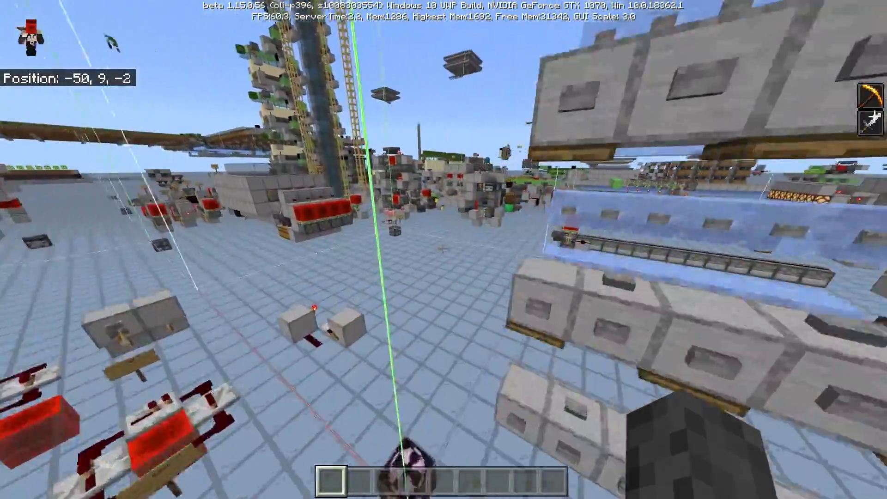
mouse_move(443, 249)
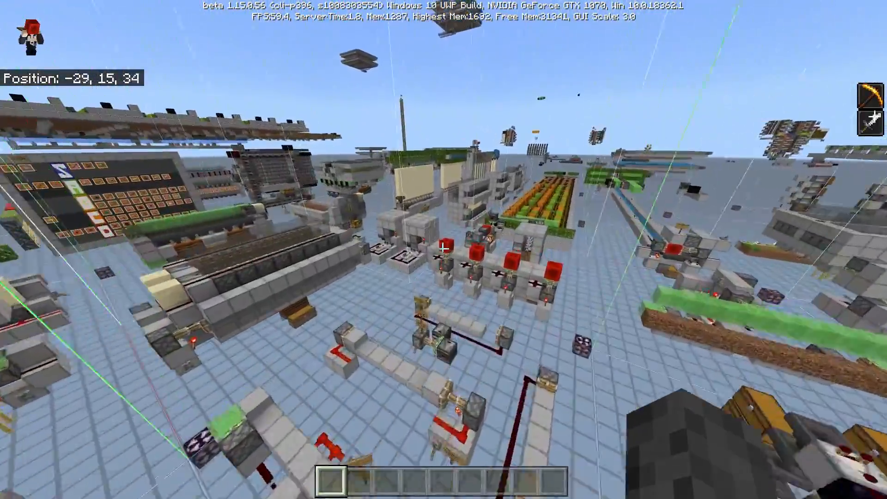